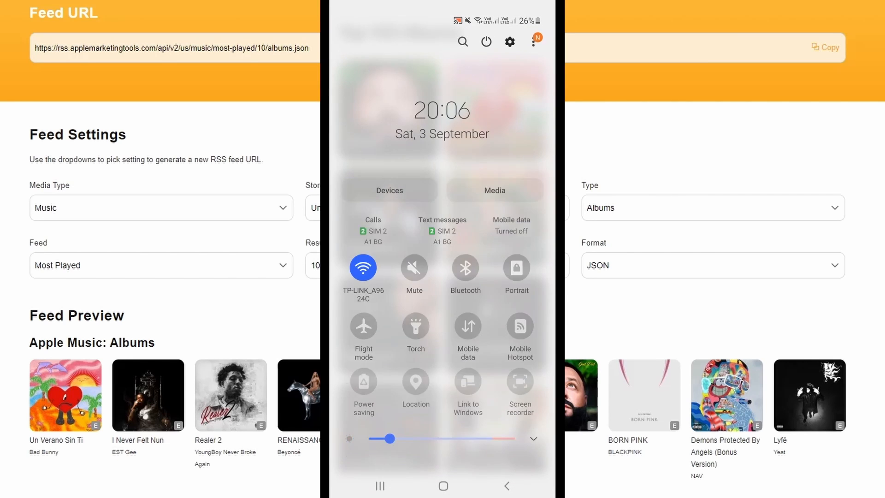
Dismiss the quick settings and scroll the Top 100 Albums cover list on the phone demo.
scroll(left, 3)
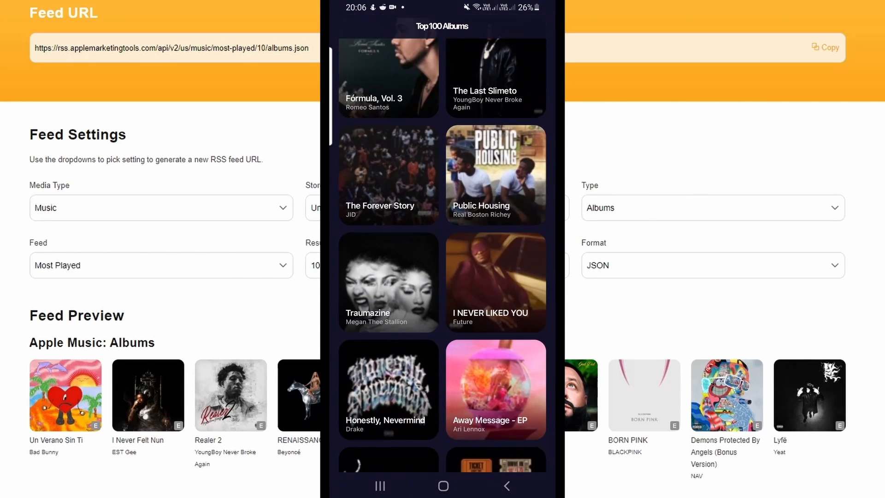
scroll(down, 3)
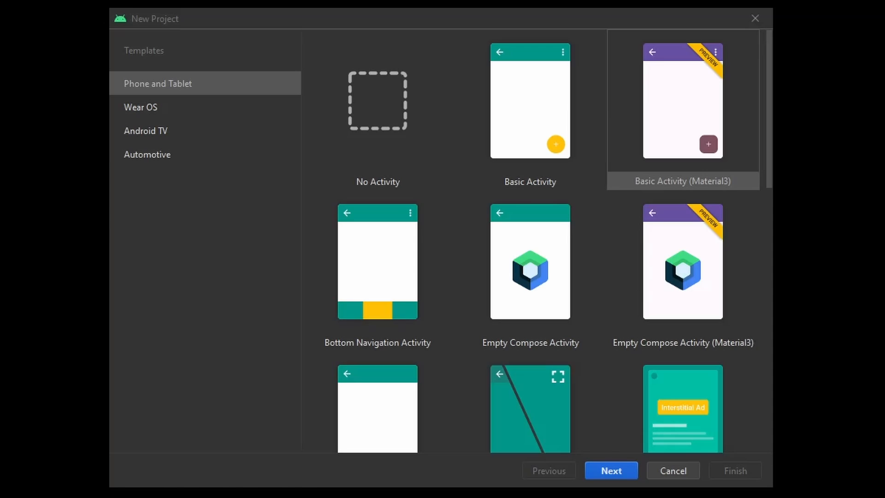
Create an Empty Compose Activity project named Top100Albums in package com.memoryleak.top100albums.
click(529, 261)
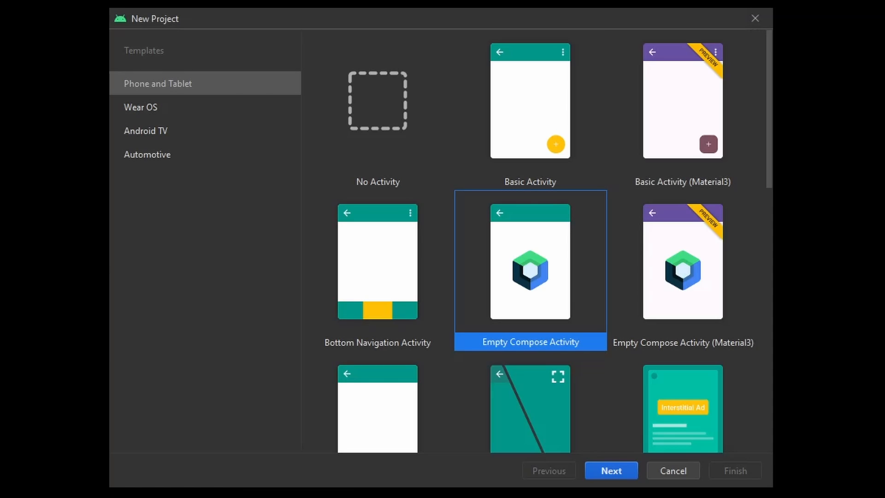
click(610, 470)
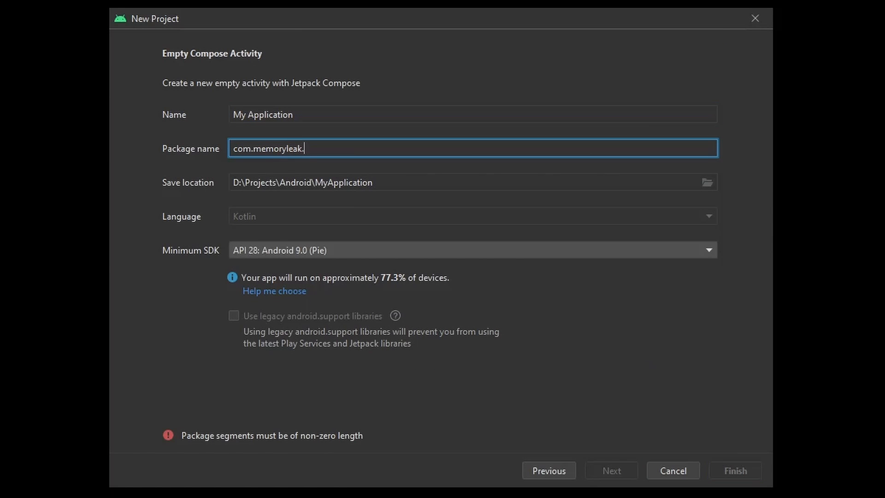
text(top100albums)
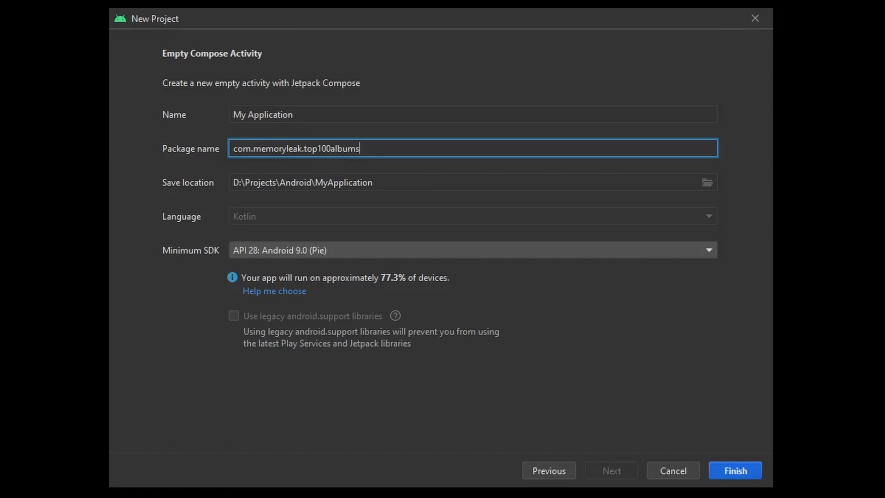
text(Top100Albums)
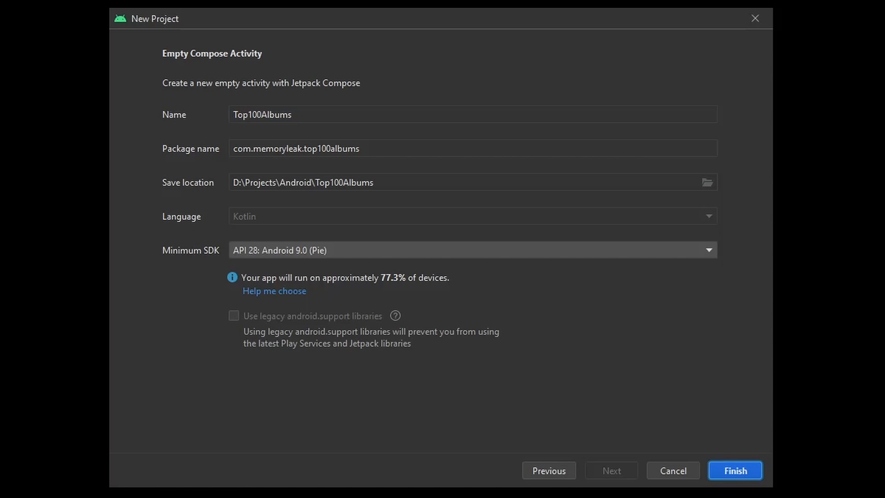
click(735, 469)
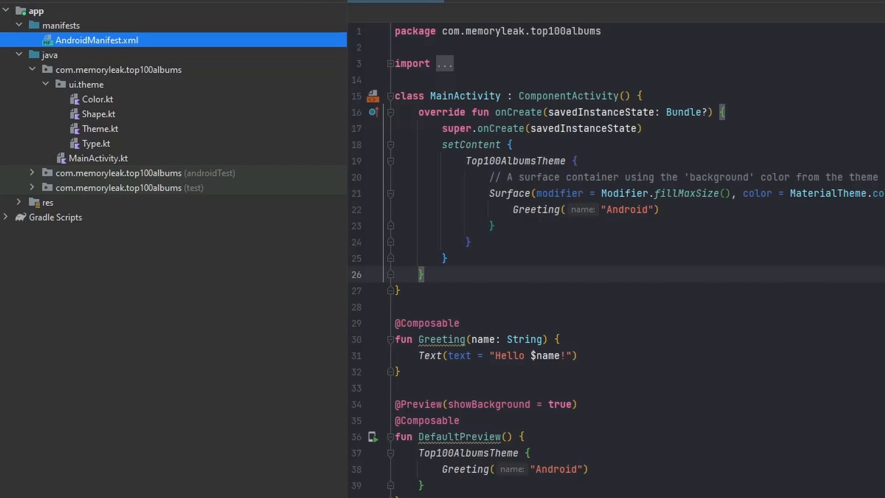
Review Shape.kt, Type.kt and Color.kt, then bring up actions on the ui.theme package to delete it.
click(98, 114)
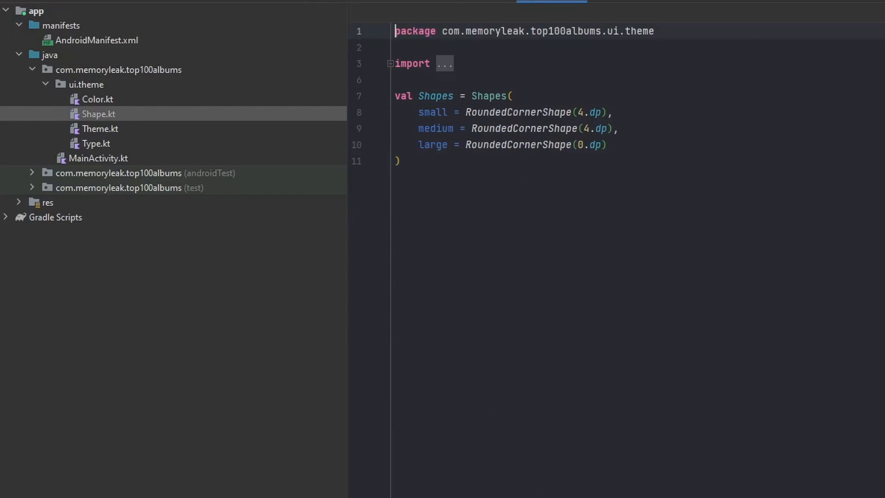
click(95, 143)
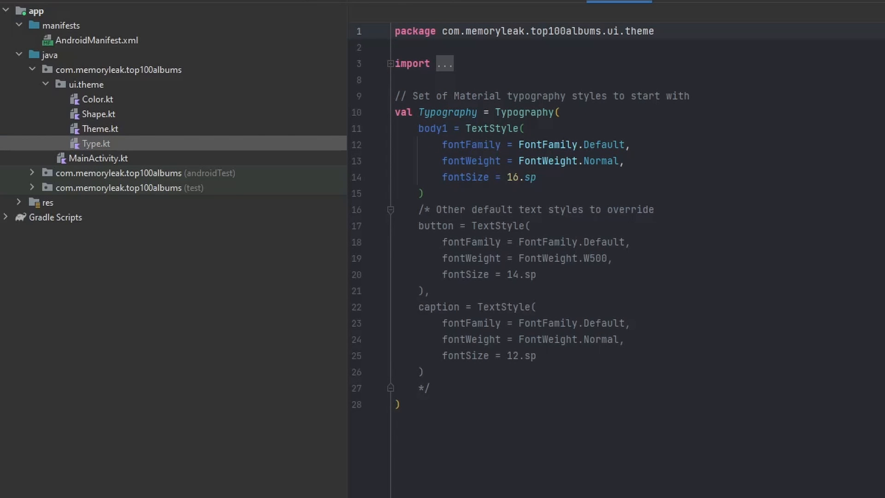
click(97, 99)
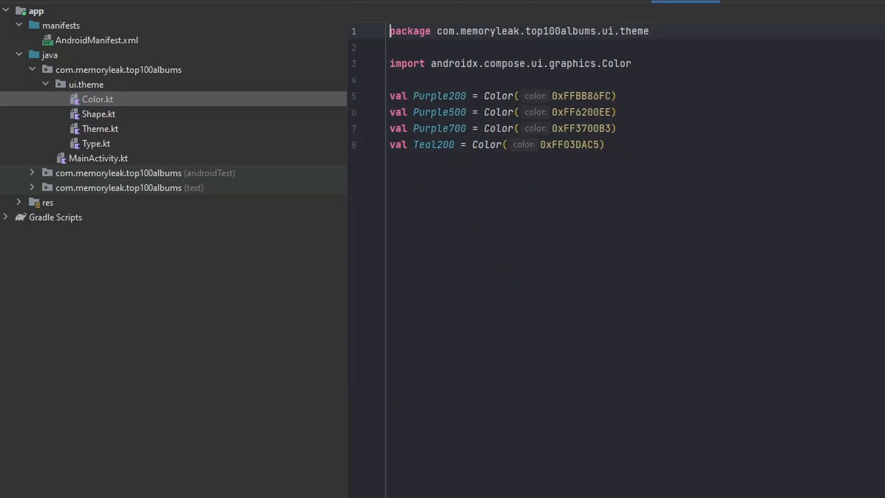
click(86, 84)
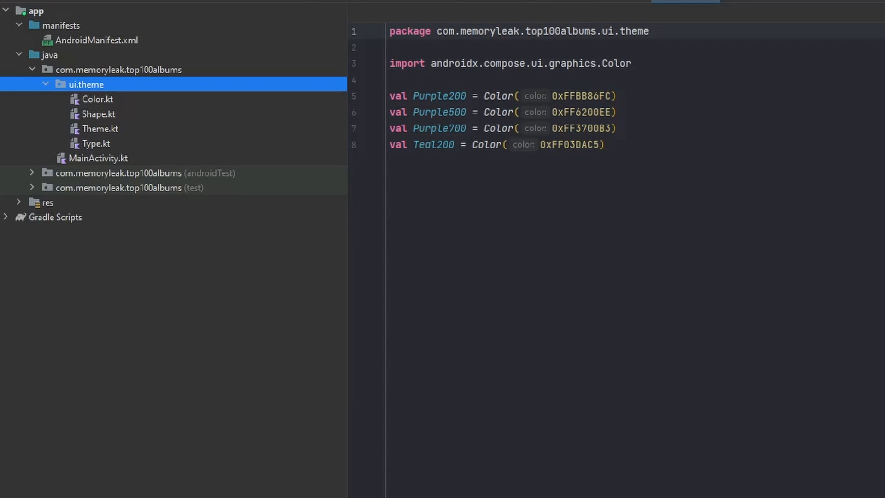
right_click(86, 83)
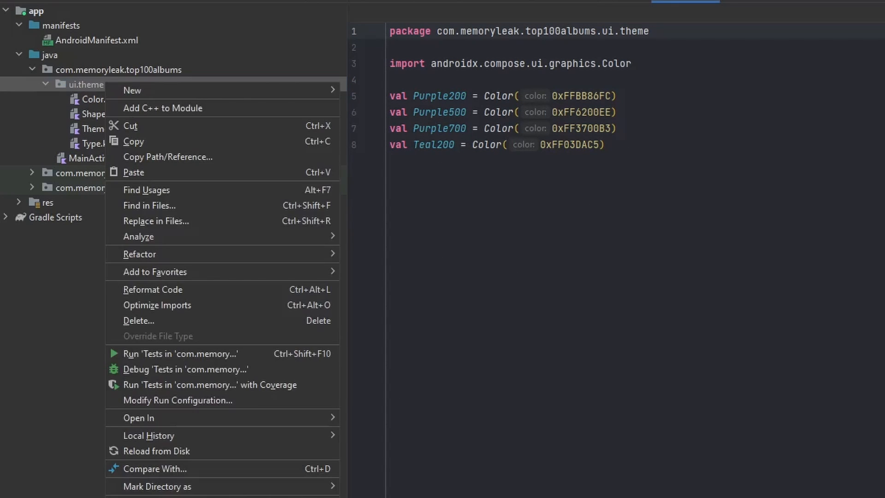
mouse_move(139, 320)
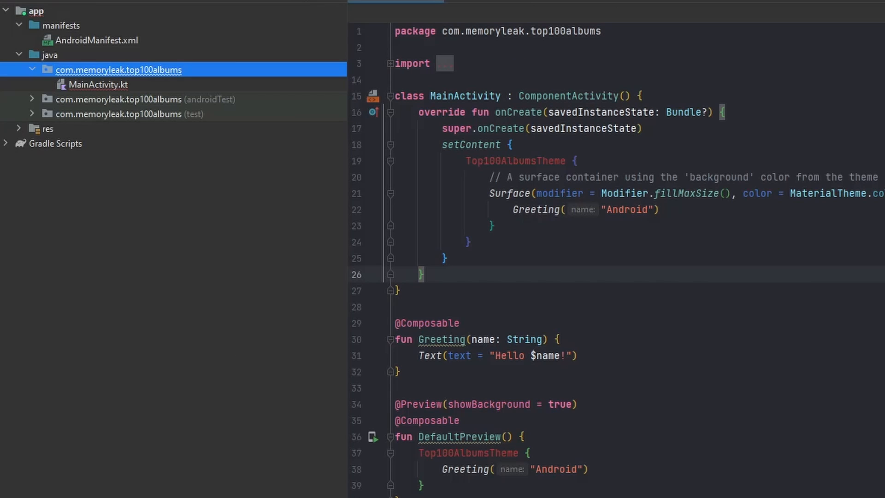
Declare INTERNET and ACCESS_NETWORK_STATE uses-permission lines in AndroidManifest.xml.
double_click(97, 40)
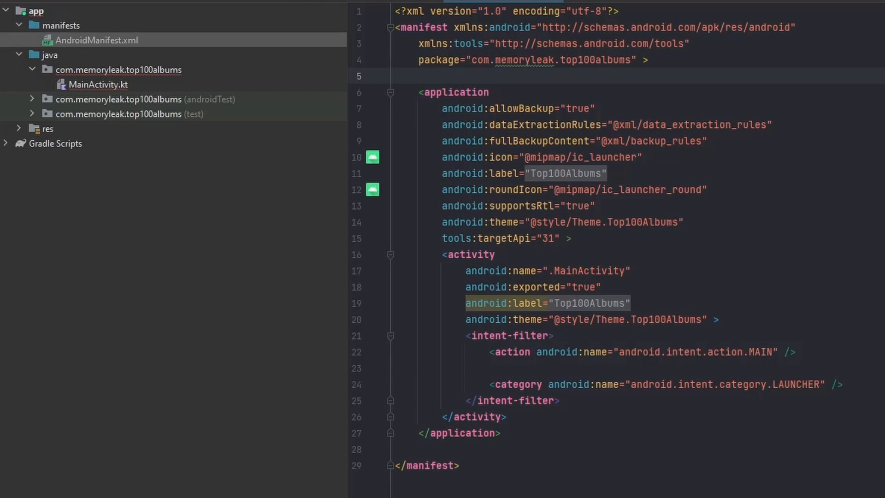
text(<uses-permission android:name="android.permission.INTERNET" />)
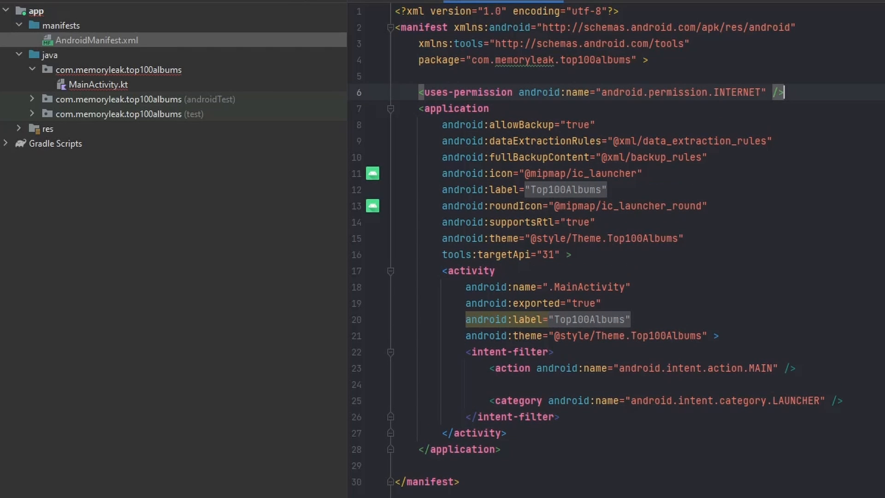
text(<uses-permission android:name="android.permission.ACCESS_NETWORK_STATE" />)
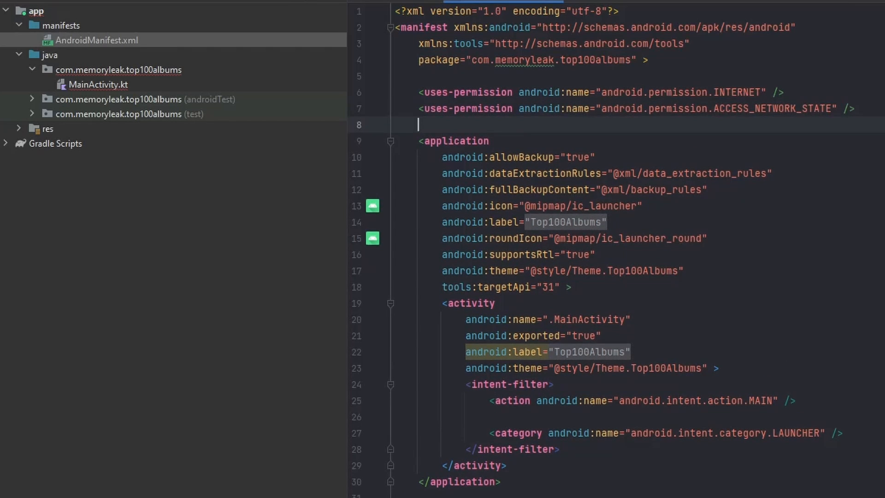
click(99, 84)
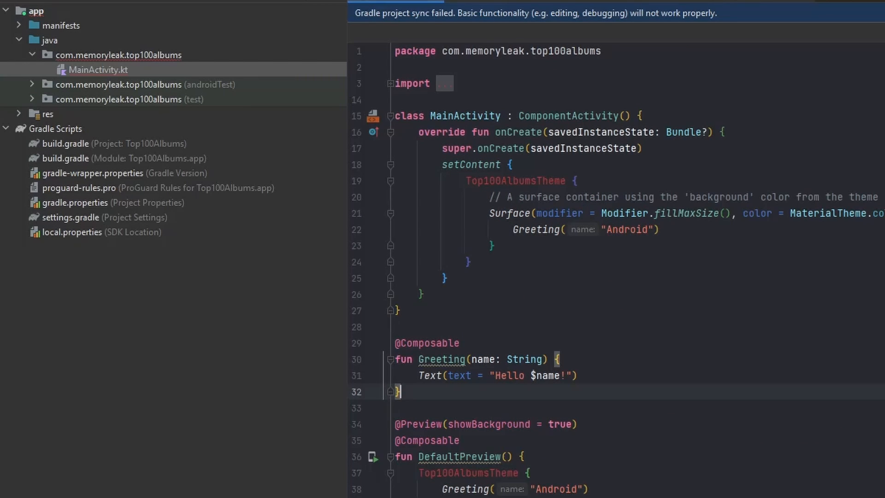
click(71, 218)
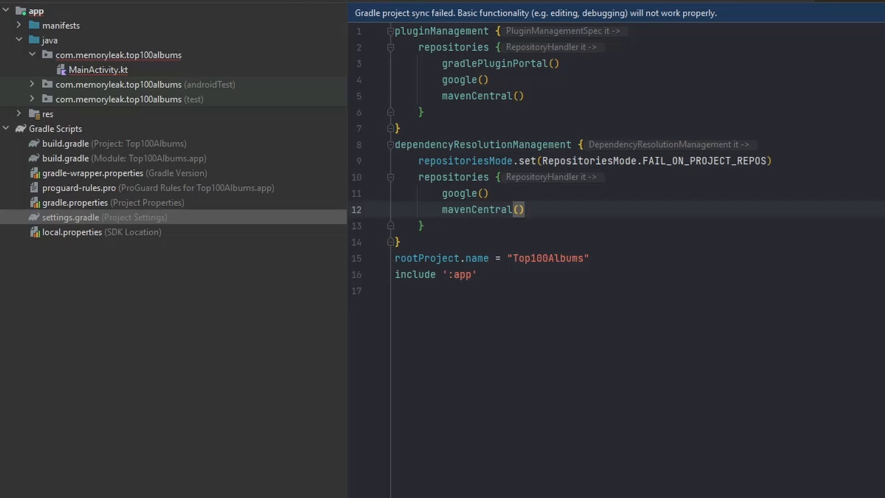
text(maven { url 'https://www.jitpack.io' })
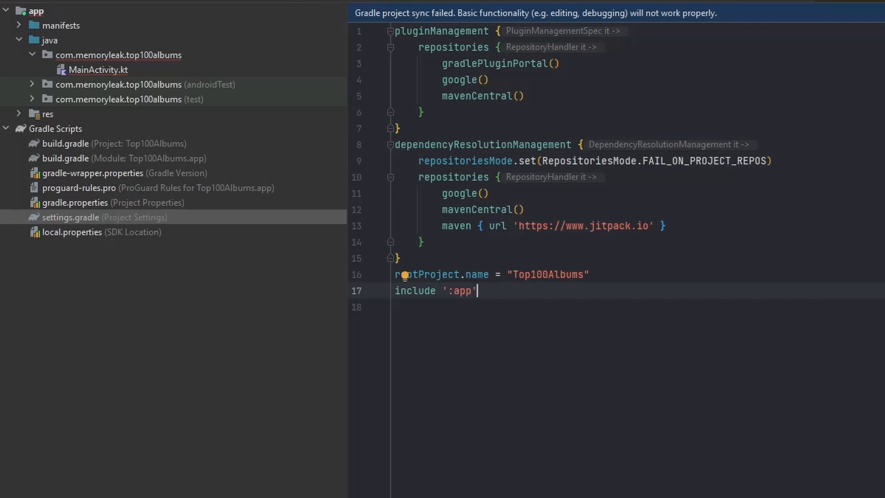
Add shared app settings and a library version catalog atop the ext block in project build.gradle.
click(65, 142)
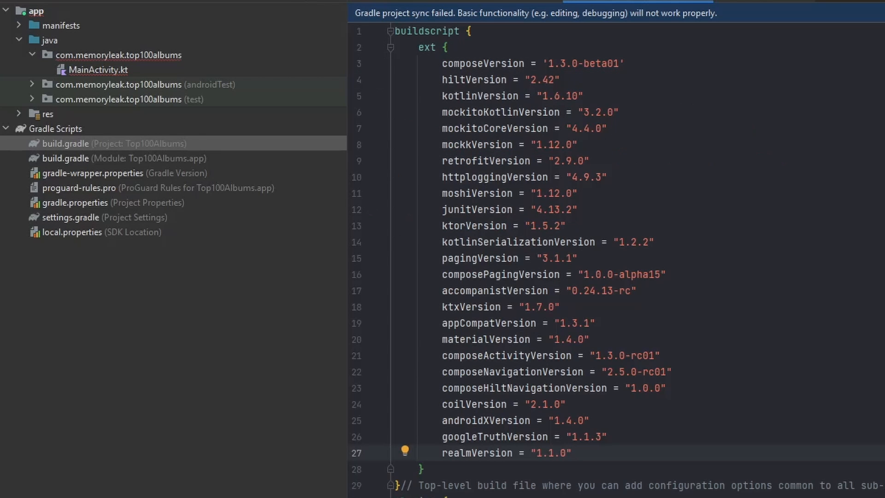
click(571, 453)
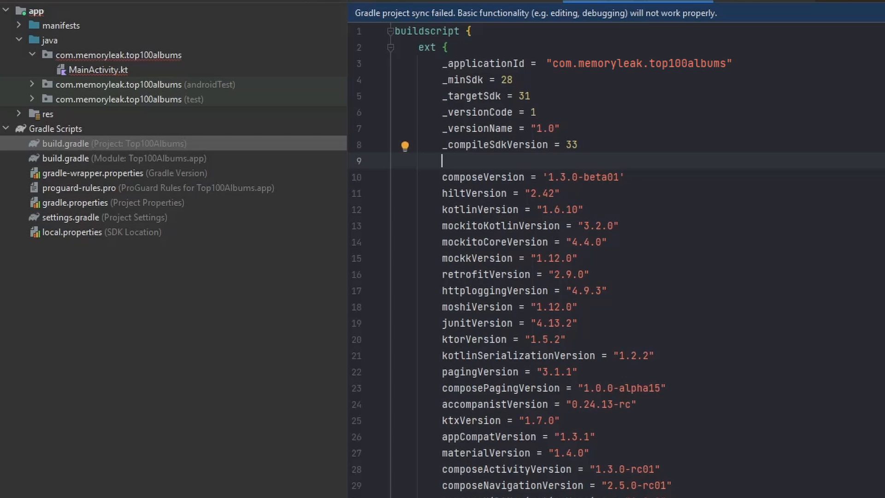
scroll(down, 3)
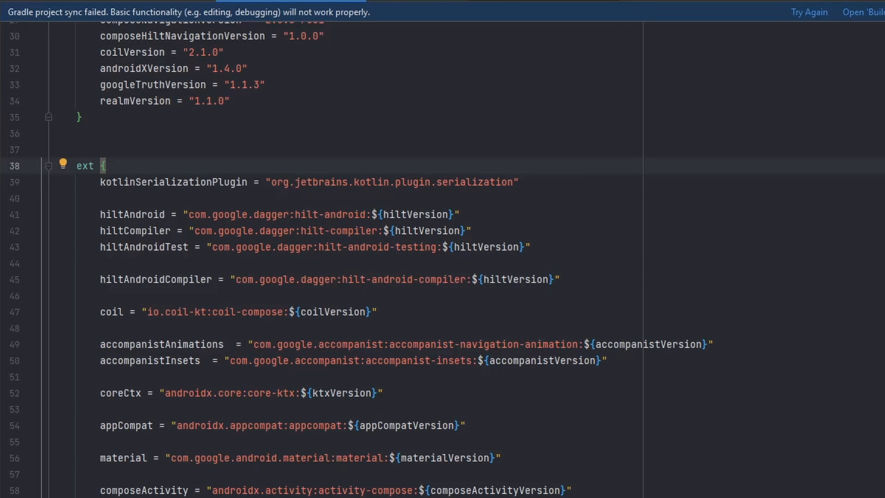
scroll(down, 3)
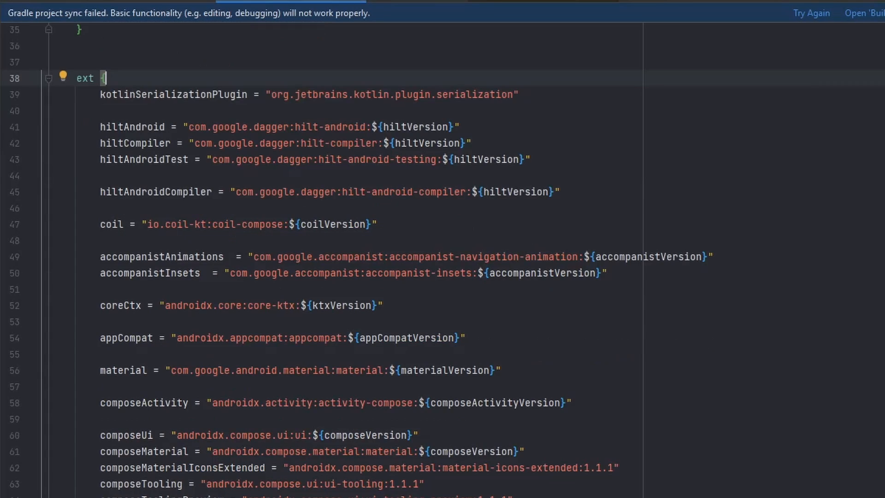
scroll(down, 3)
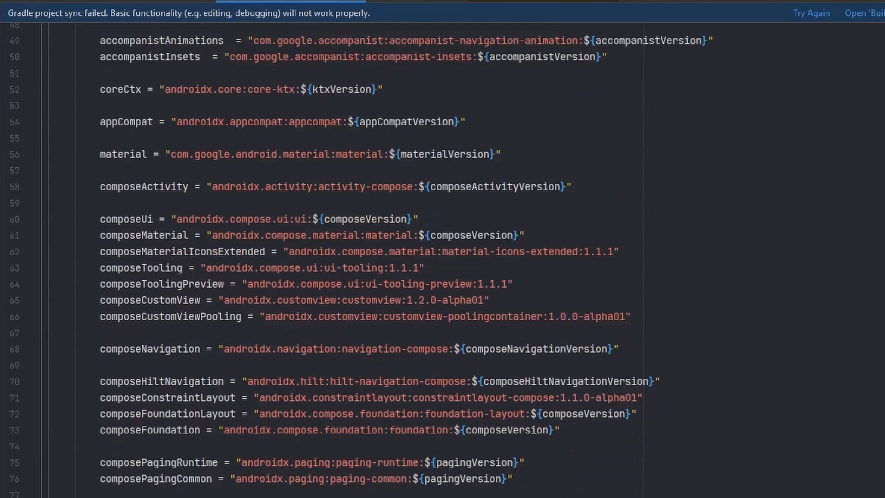
scroll(down, 3)
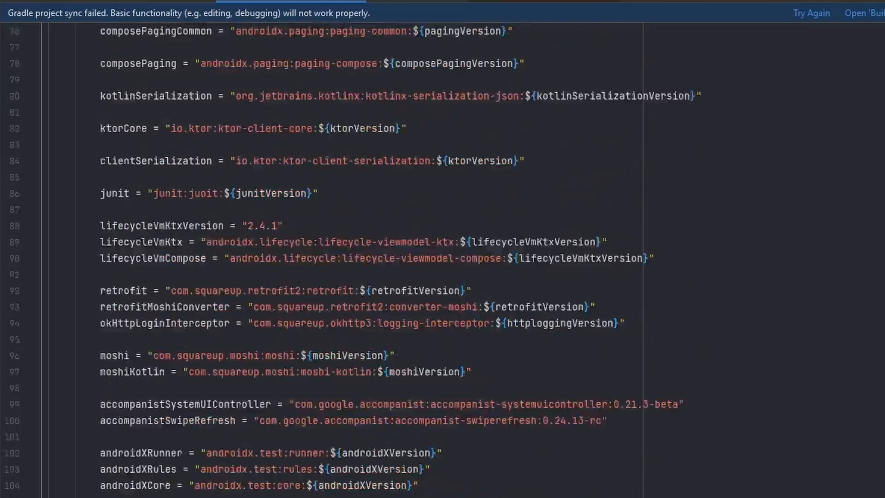
scroll(down, 3)
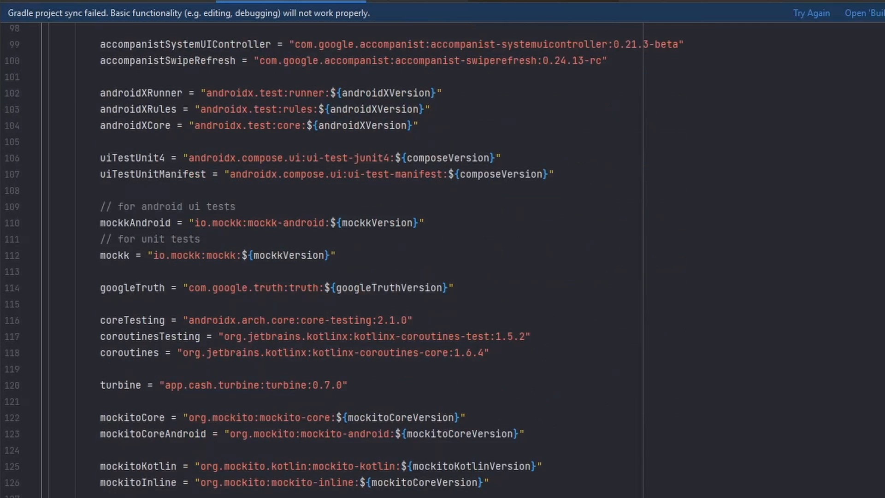
scroll(down, 3)
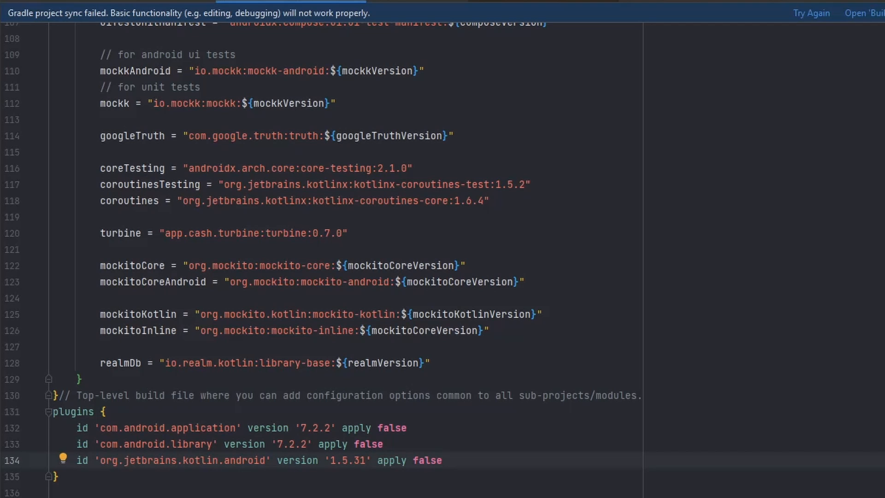
Set the kotlin.android plugin version to 1.7.10 and add the Hilt classpath dependency block.
text(1.7)
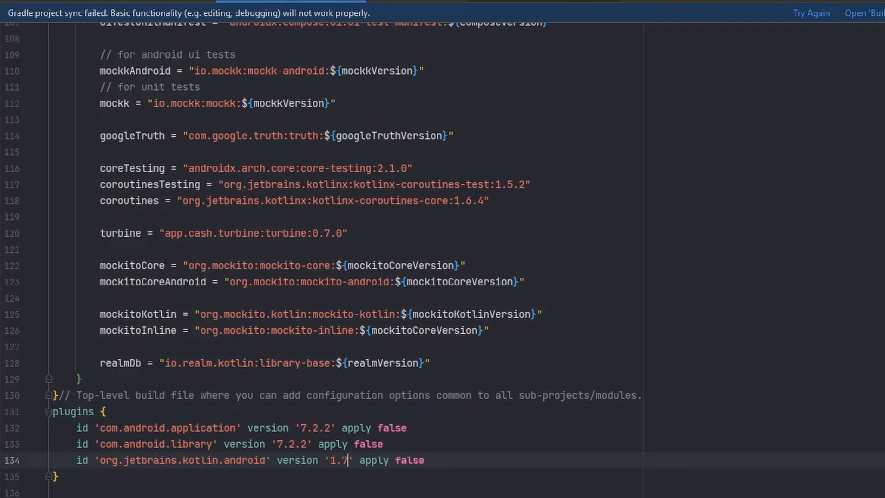
text(.10)
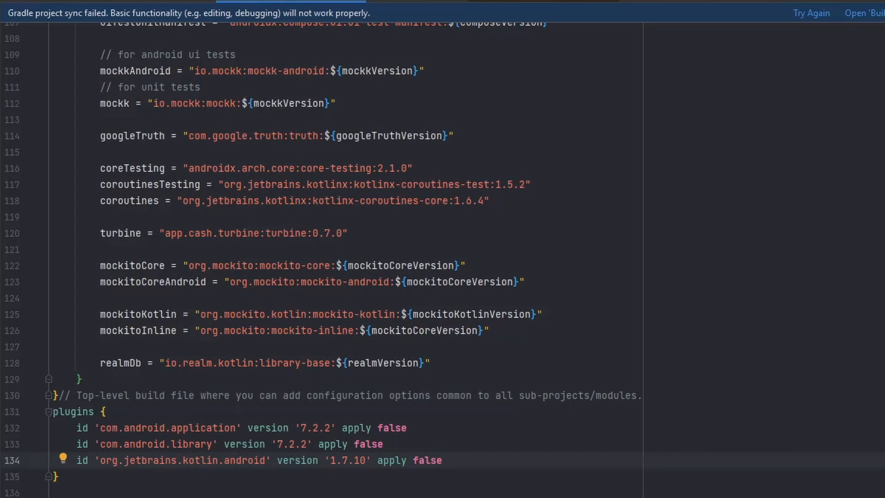
click(366, 460)
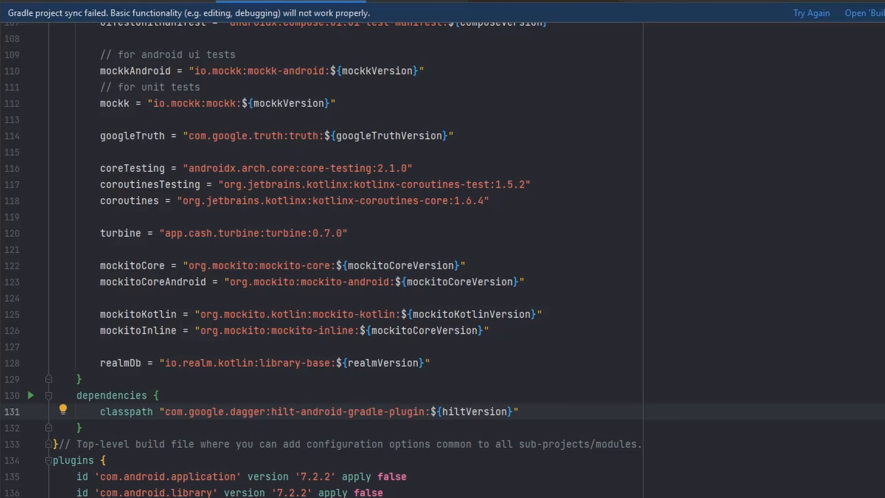
scroll(down, 3)
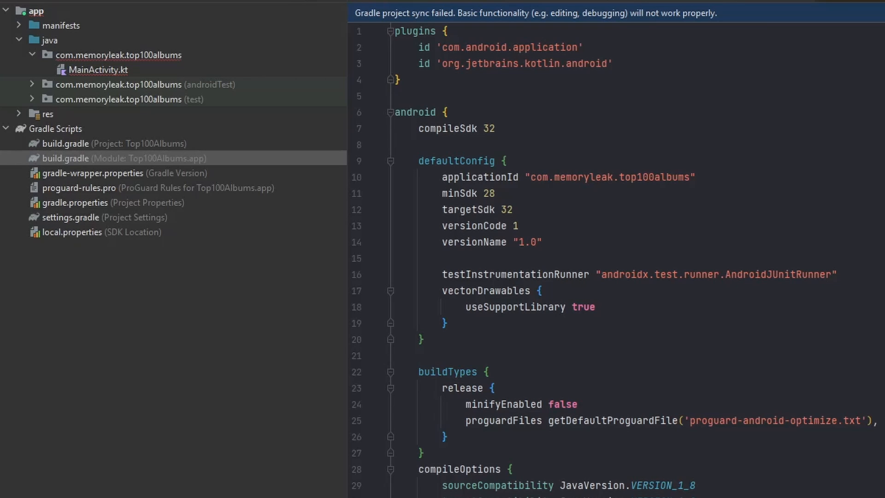
Replace the app build.gradle plugins, compileSdk and defaultConfig values with the shared _variable names.
click(611, 63)
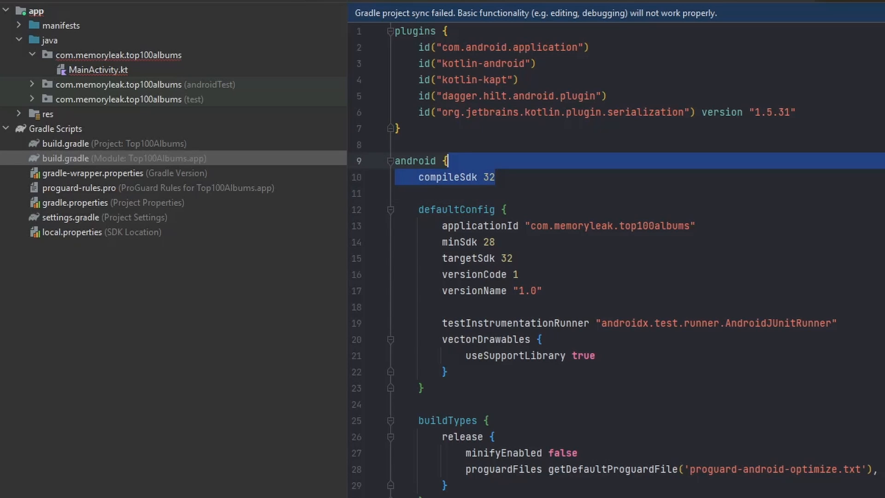
click(494, 177)
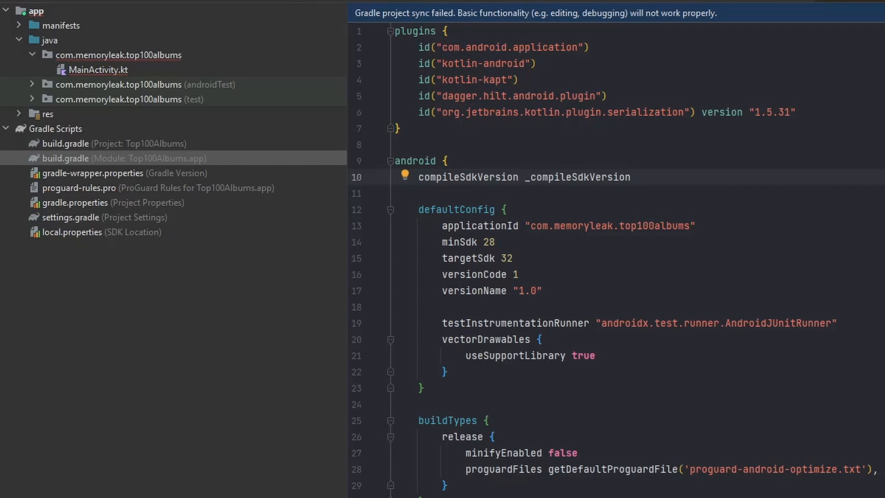
click(630, 177)
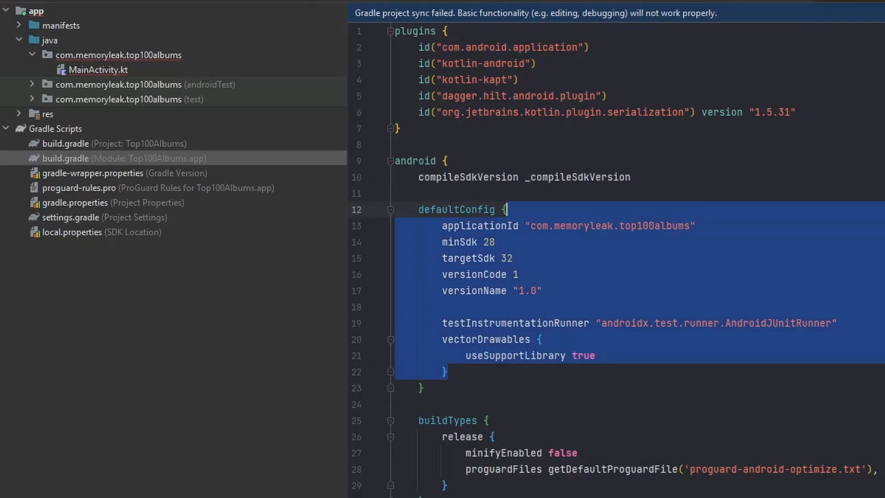
scroll(down, 3)
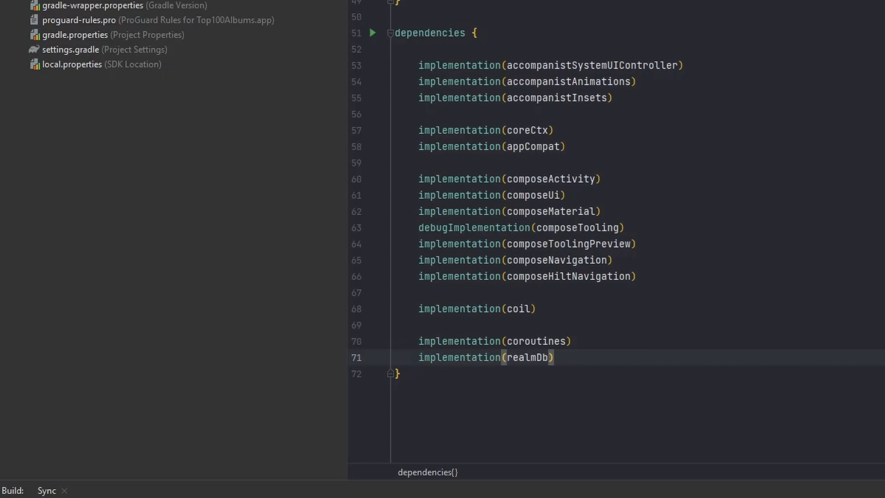
Rewrite the app dependencies block to use the library catalog aliases.
click(552, 357)
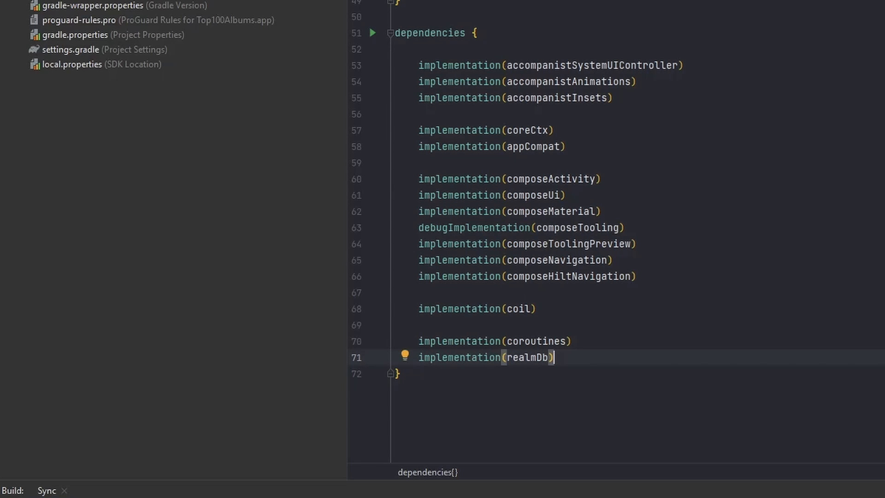
scroll(down, 3)
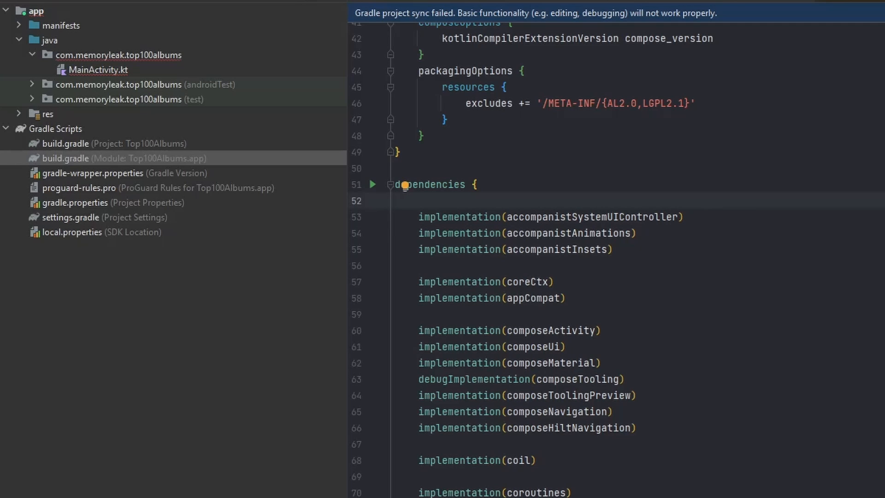
scroll(down, 3)
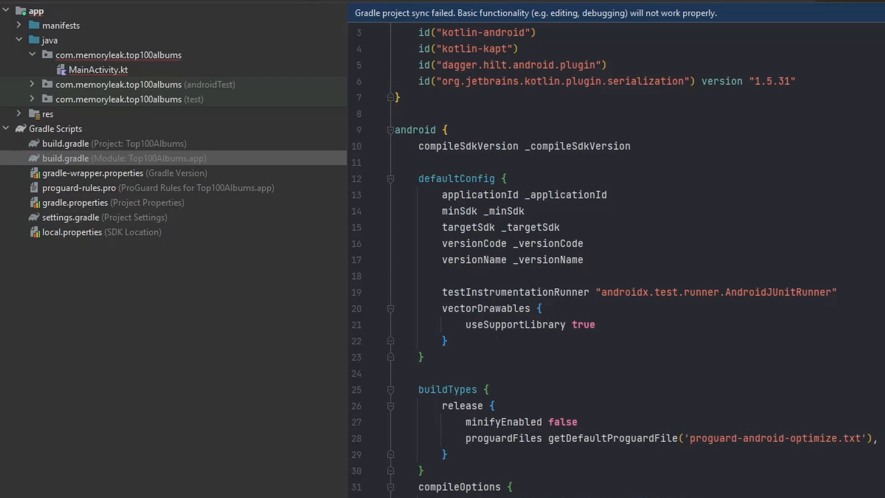
Copy the root build.gradle as android-library-build.gradle applying library, kotlin-android, kapt and parcelize plugins.
click(57, 128)
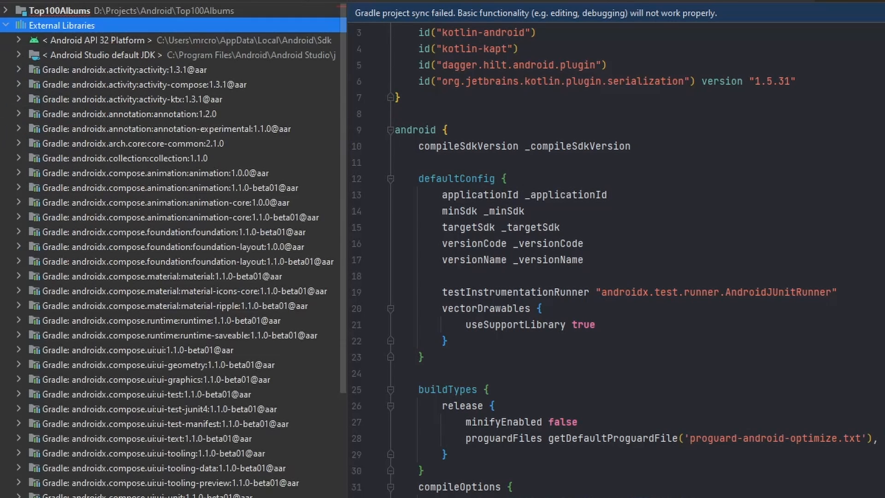
click(7, 26)
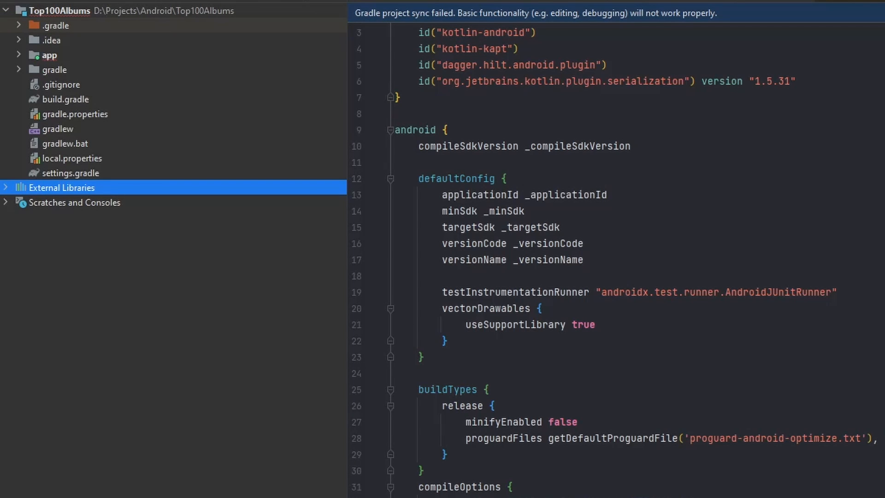
click(59, 10)
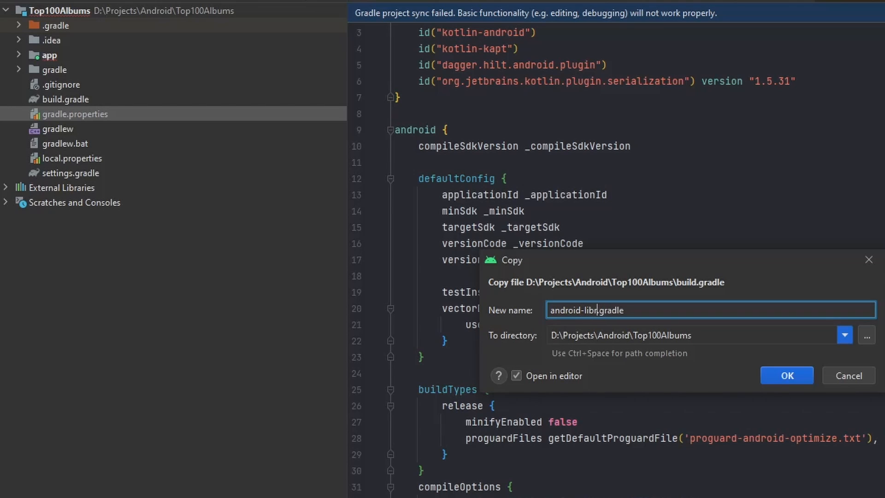
click(786, 375)
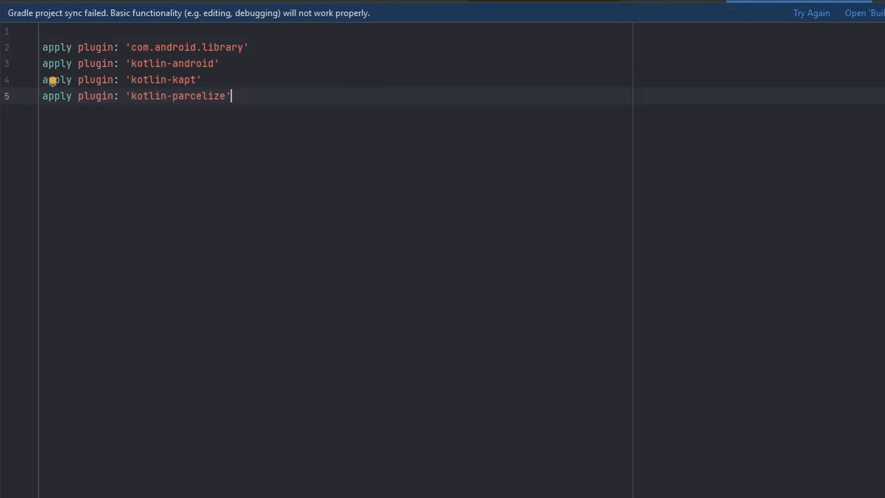
Write the android block with buildTypes, compose and packaging options plus catalog dependencies into android-library-build.gradle.
key(Enter)
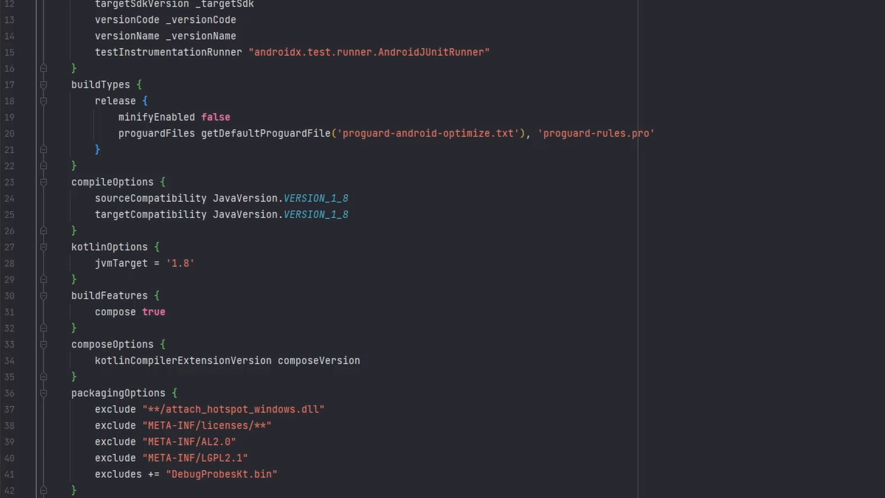
scroll(down, 3)
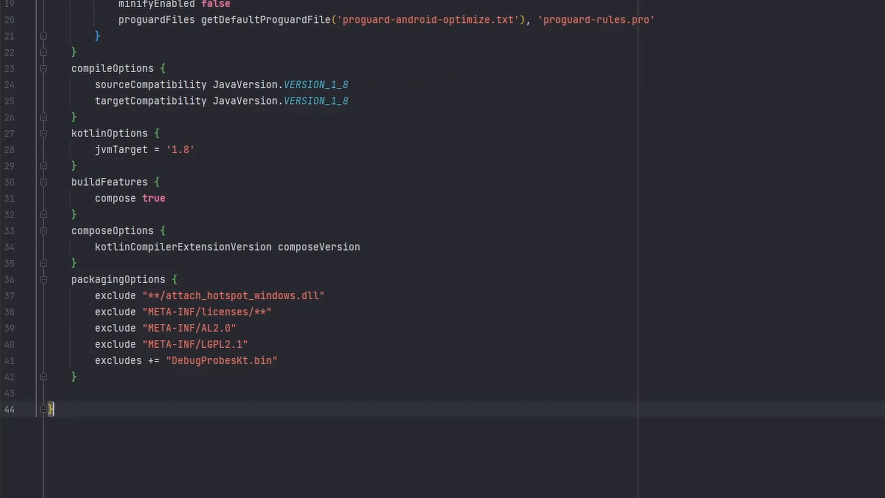
scroll(down, 3)
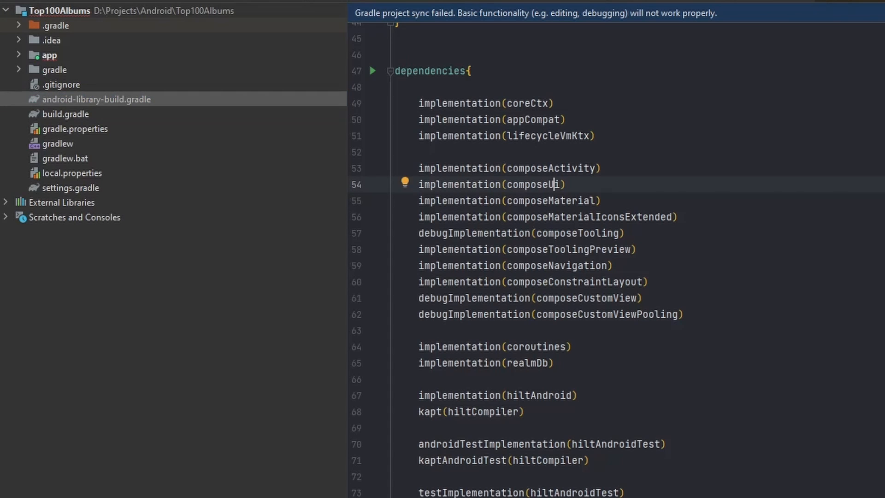
click(96, 99)
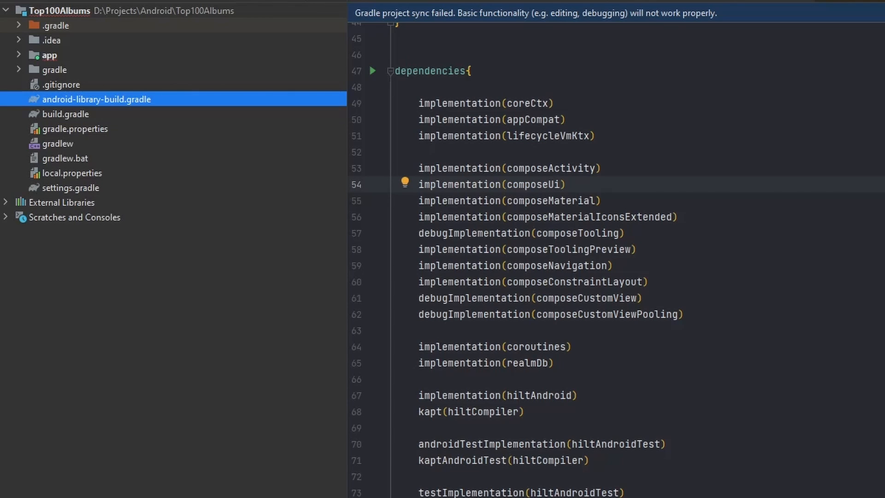